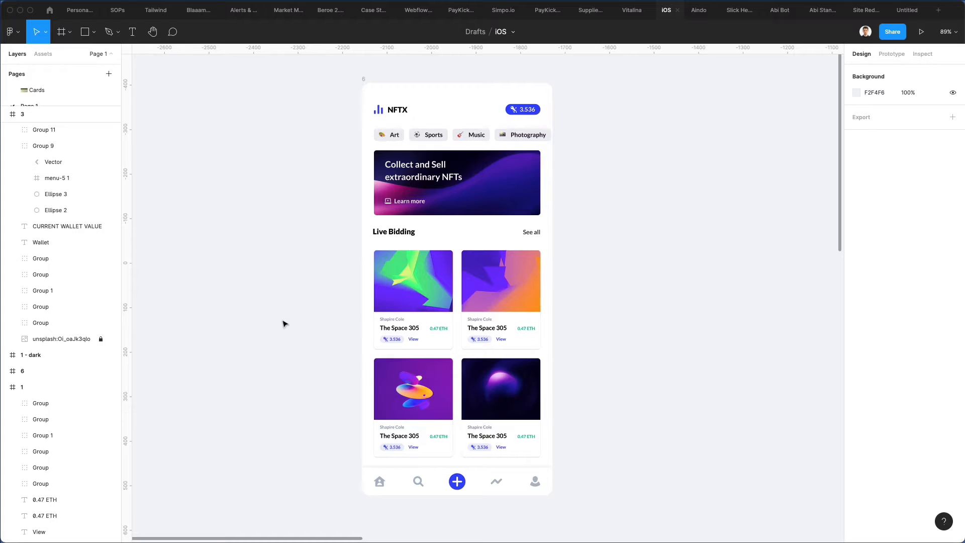
pyautogui.moveTo(527, 330)
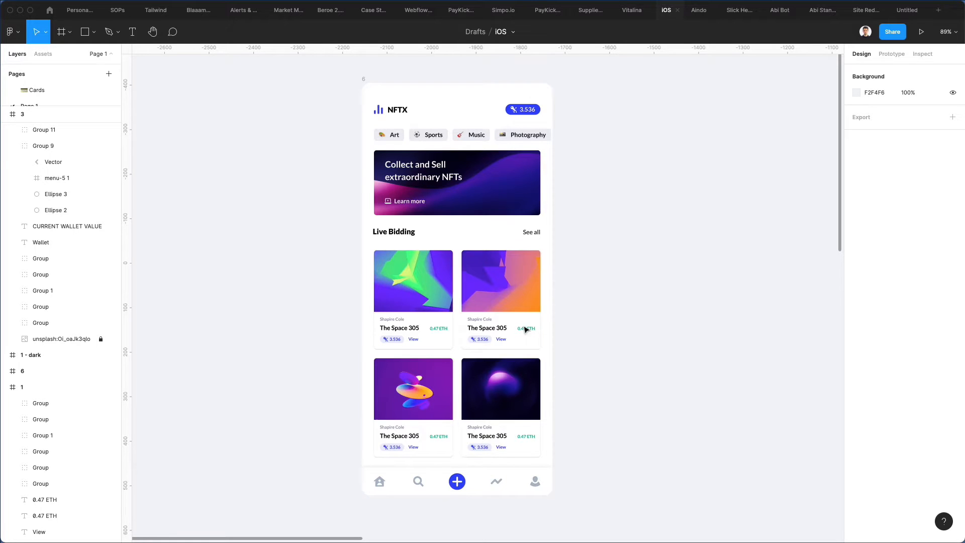
# - Clear the category-chip selection and show the Plugins submenu from the main Figma menu
pyautogui.click(431, 181)
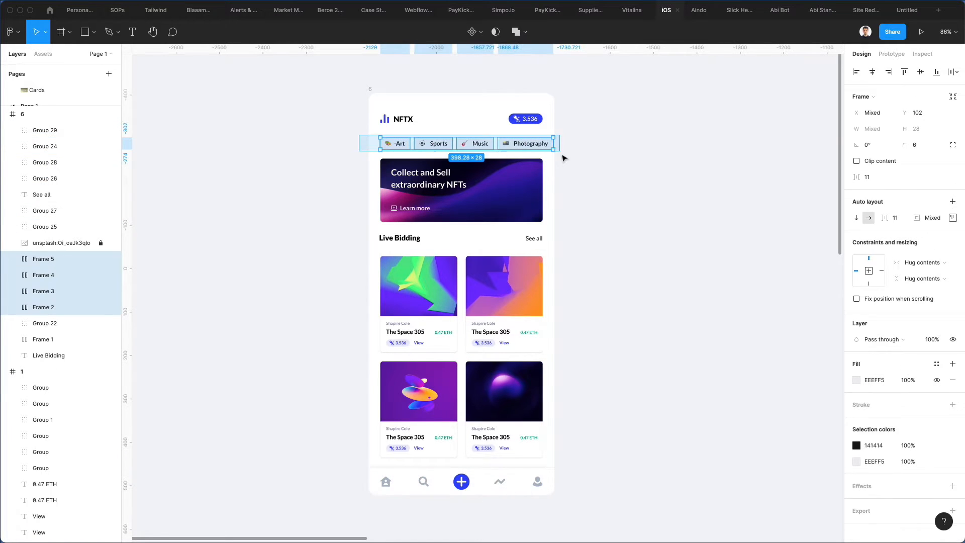
pyautogui.click(396, 118)
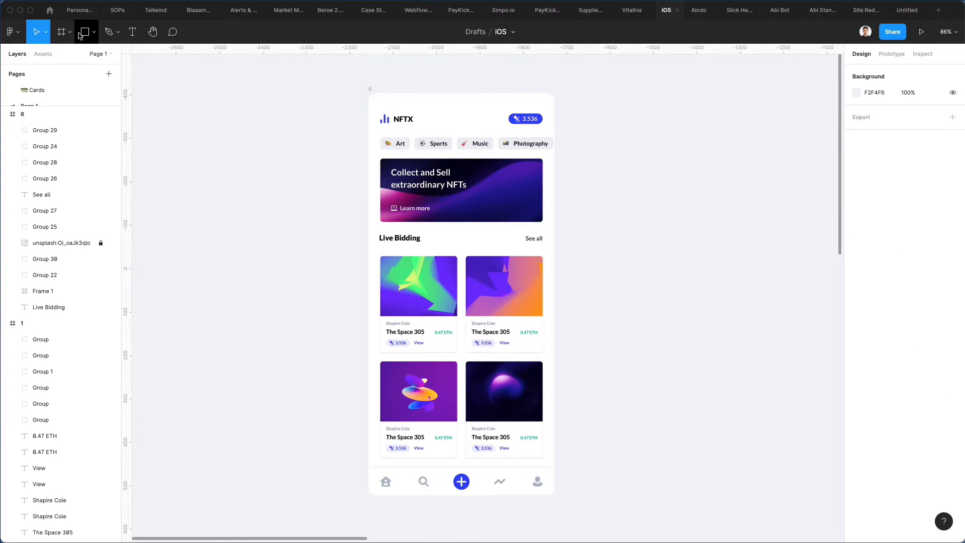
pyautogui.click(8, 31)
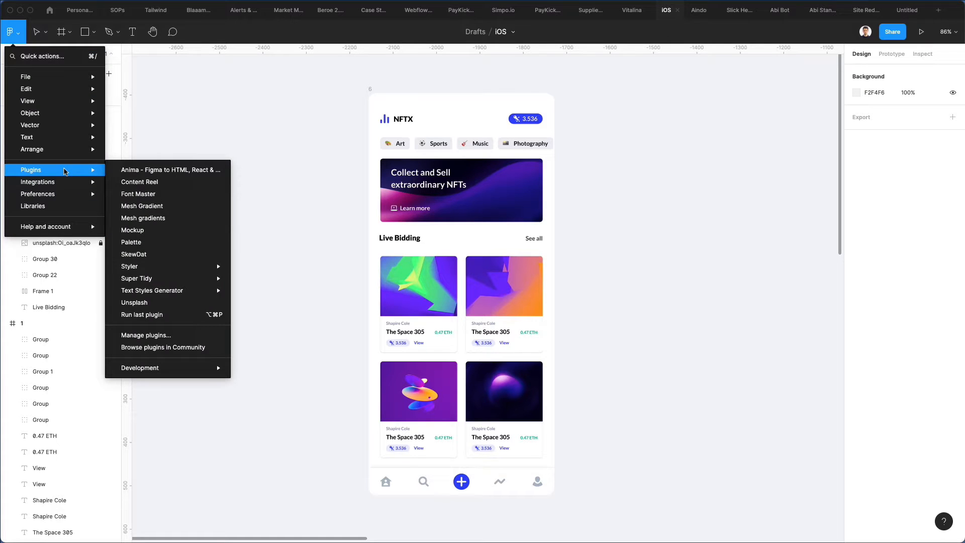
pyautogui.moveTo(163, 347)
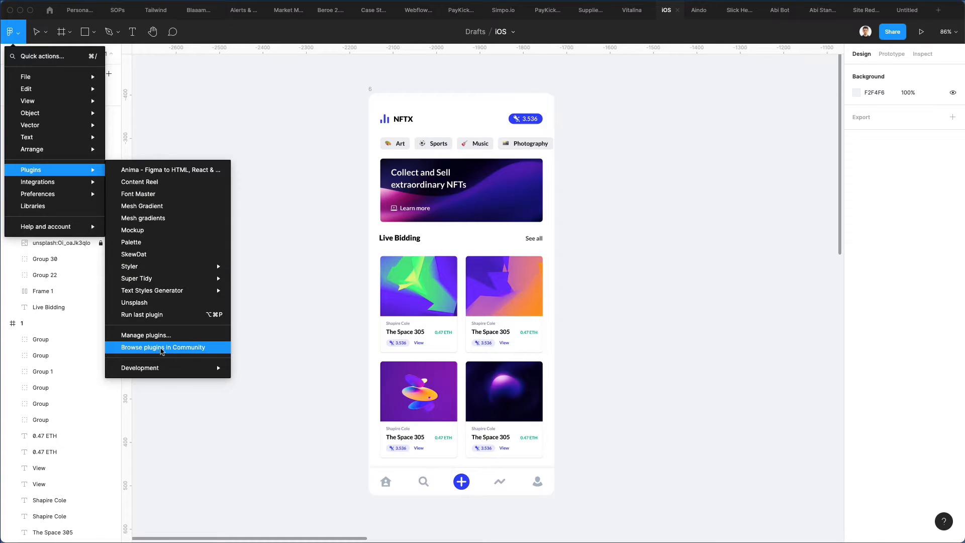
pyautogui.moveTo(143, 260)
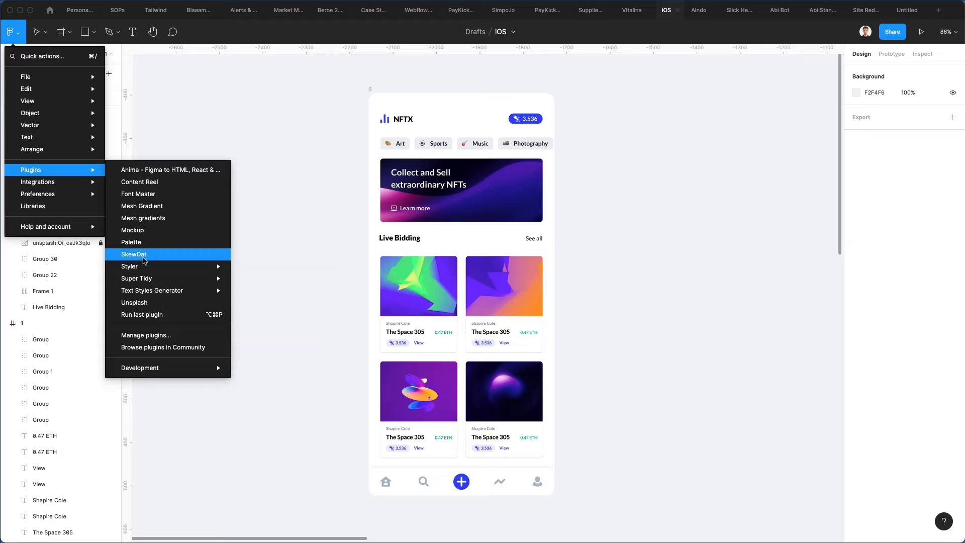
pyautogui.moveTo(168, 347)
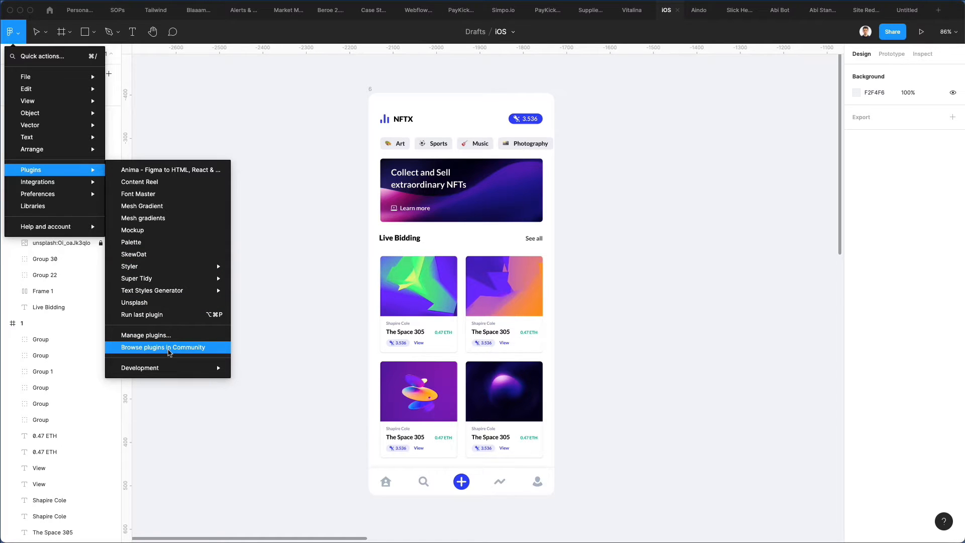
# - Search Community plugins for 'skew', confirm SkewDat is installed, and return to the iOS file
pyautogui.click(163, 347)
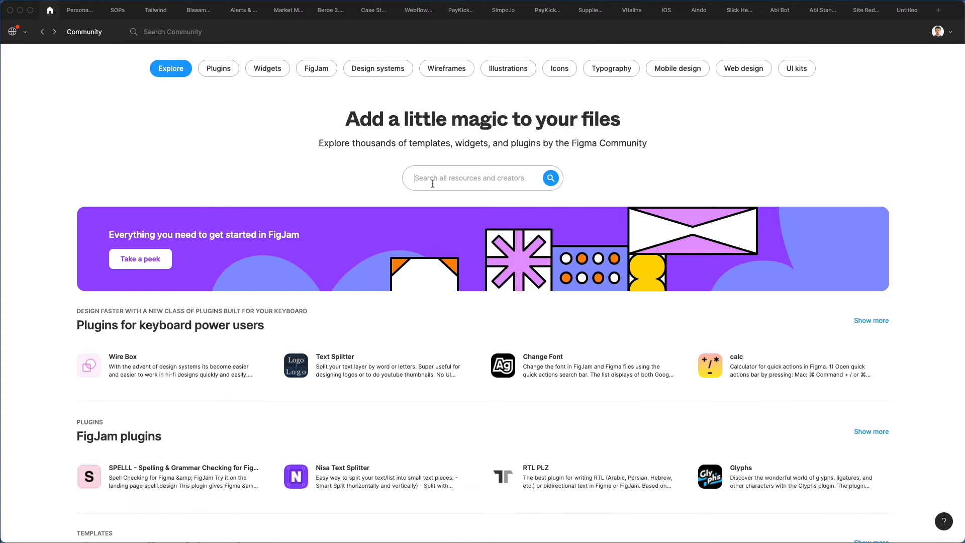
pyautogui.write('skewdat')
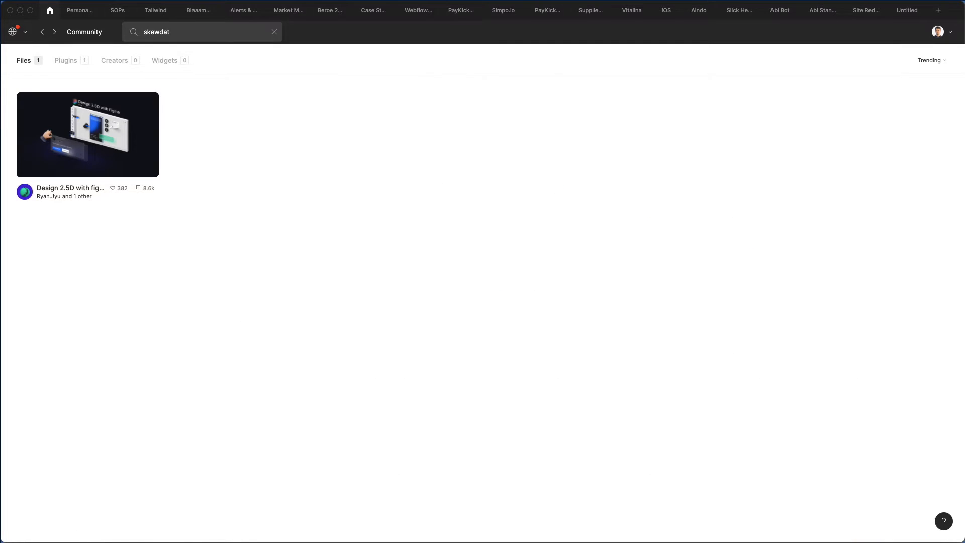
pyautogui.click(65, 61)
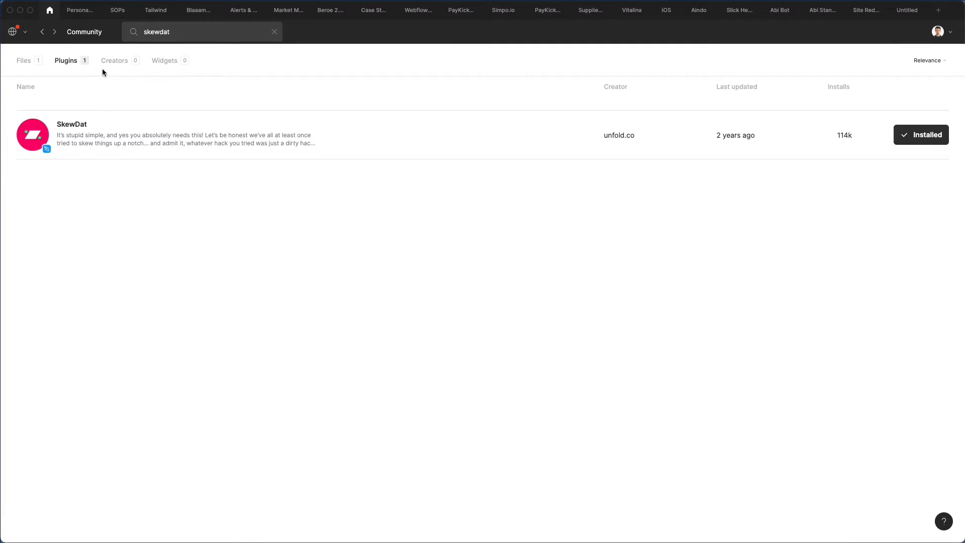
pyautogui.moveTo(198, 124)
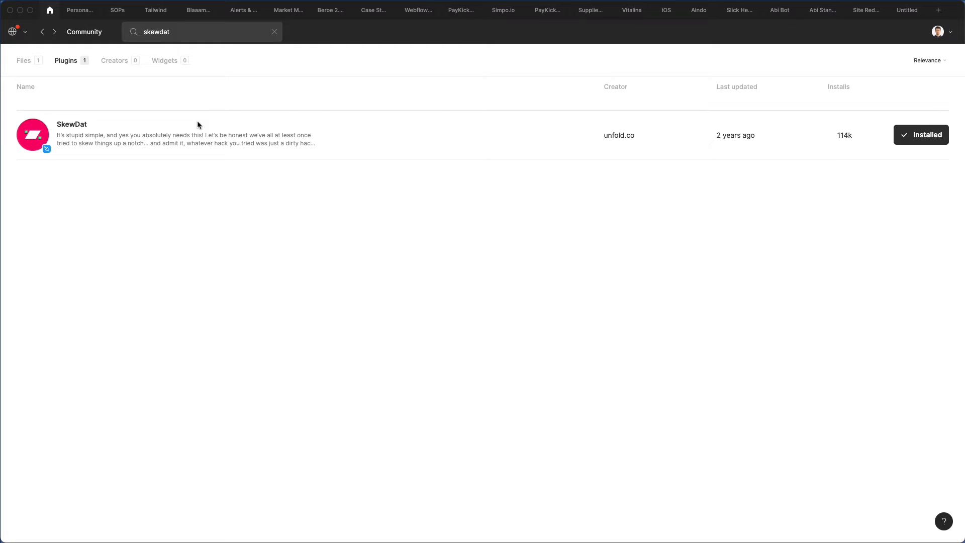
pyautogui.moveTo(687, 25)
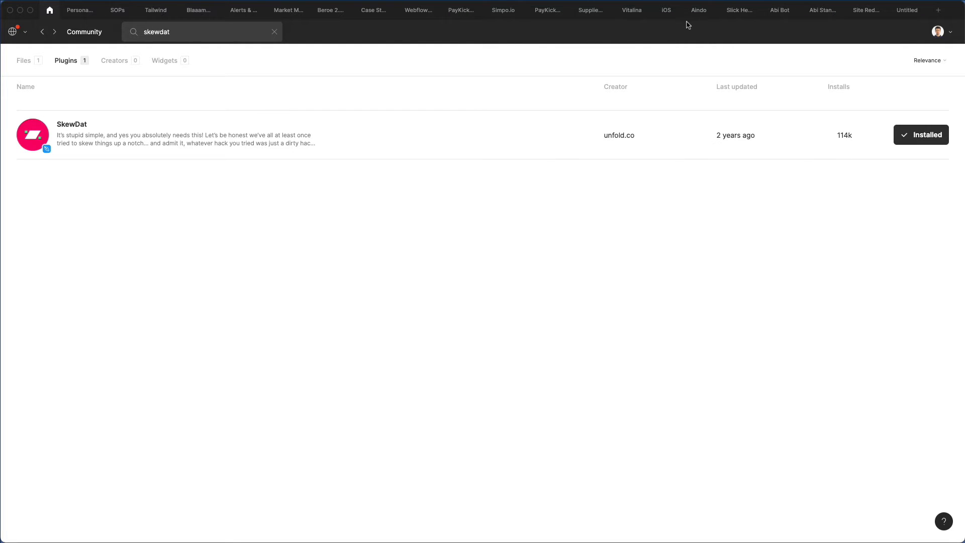
pyautogui.click(666, 10)
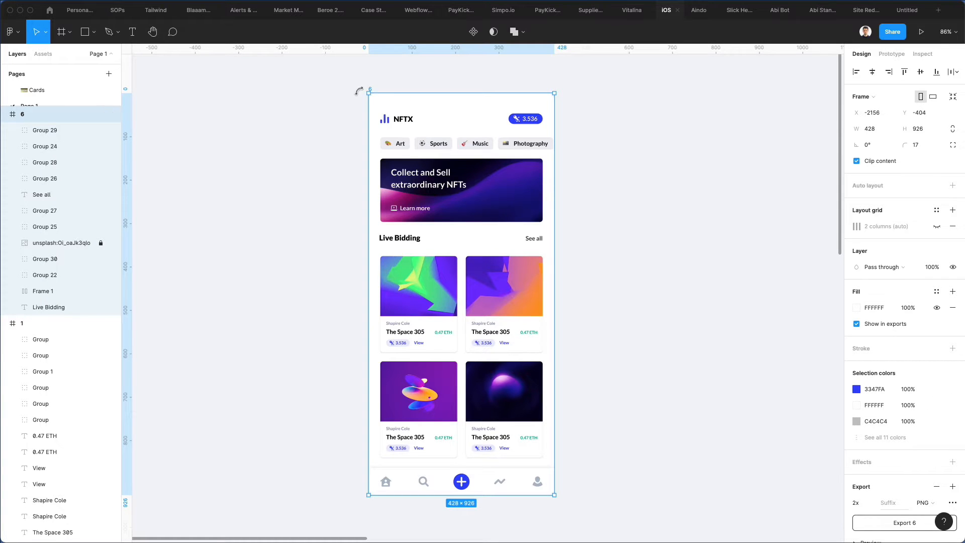
pyautogui.moveTo(9, 31)
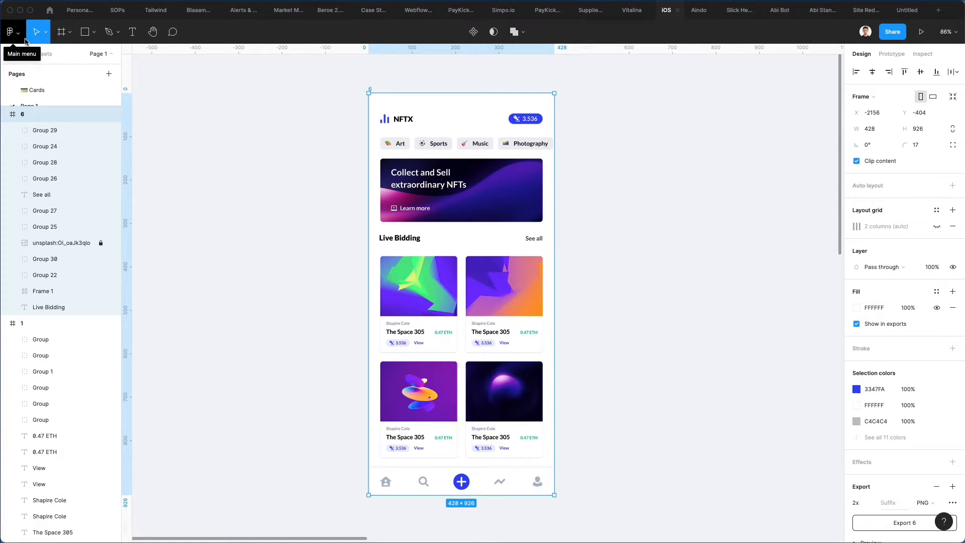
# - Launch the SkewDat plugin on the selected NFTX screen frame
pyautogui.click(8, 32)
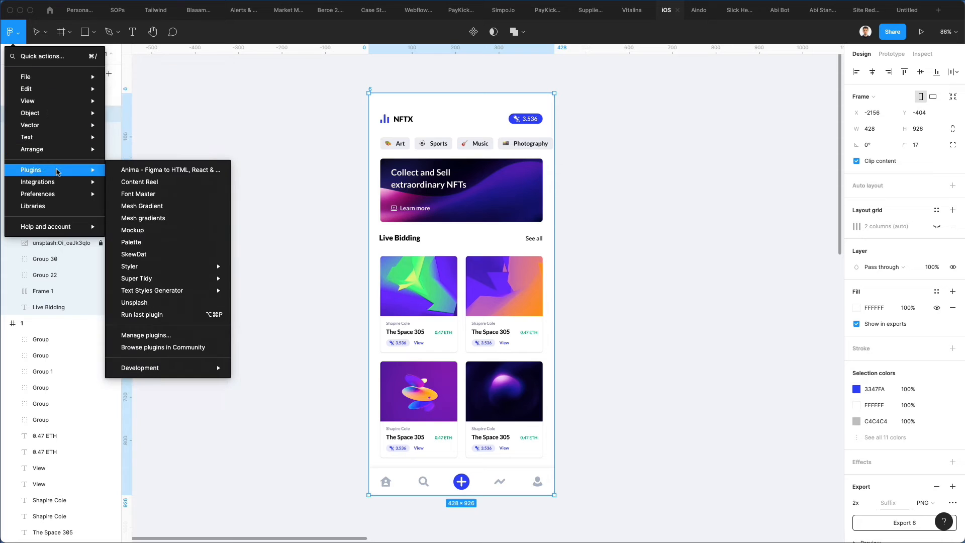
pyautogui.moveTo(155, 255)
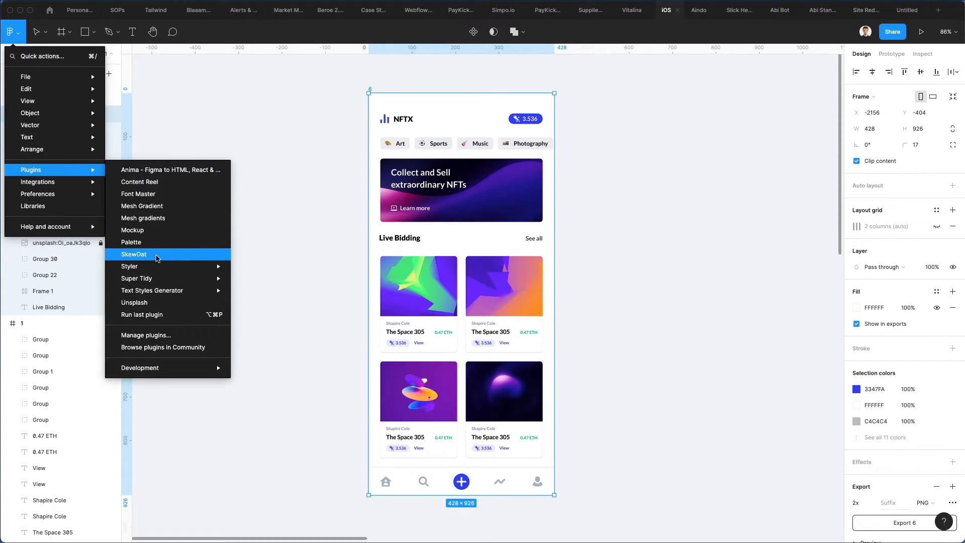
pyautogui.click(134, 254)
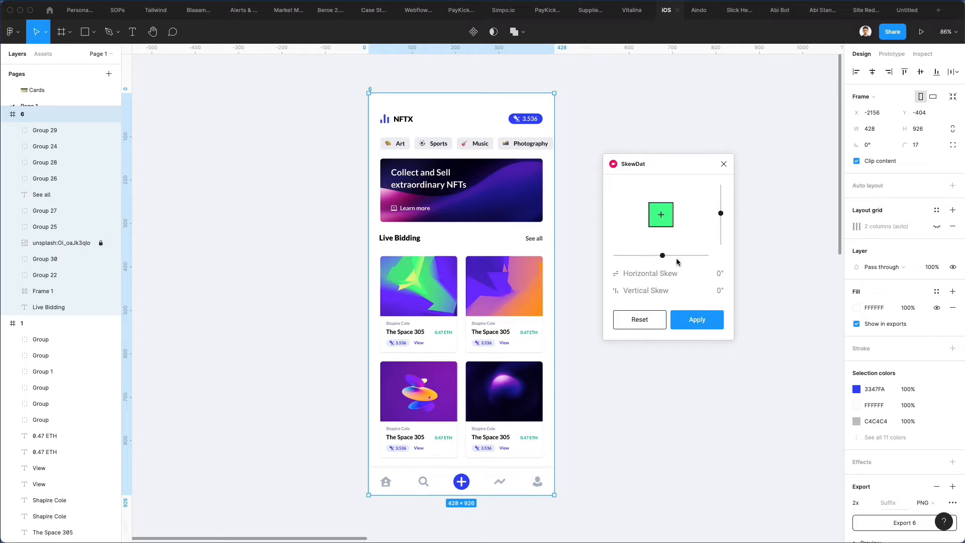
pyautogui.moveTo(664, 257)
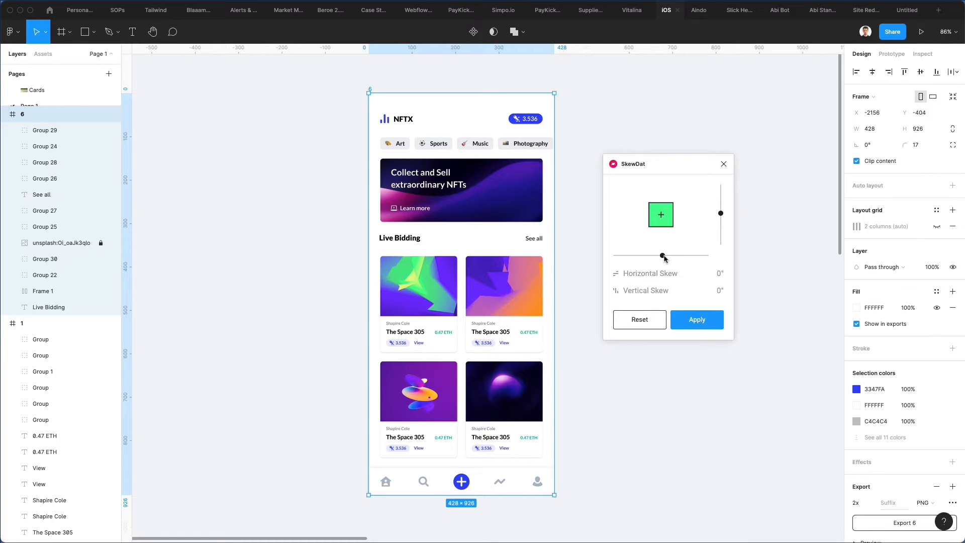
# - Skew the screen −17° horizontally and 9° vertically and apply it
pyautogui.moveTo(663, 257); pyautogui.dragTo(655, 256)
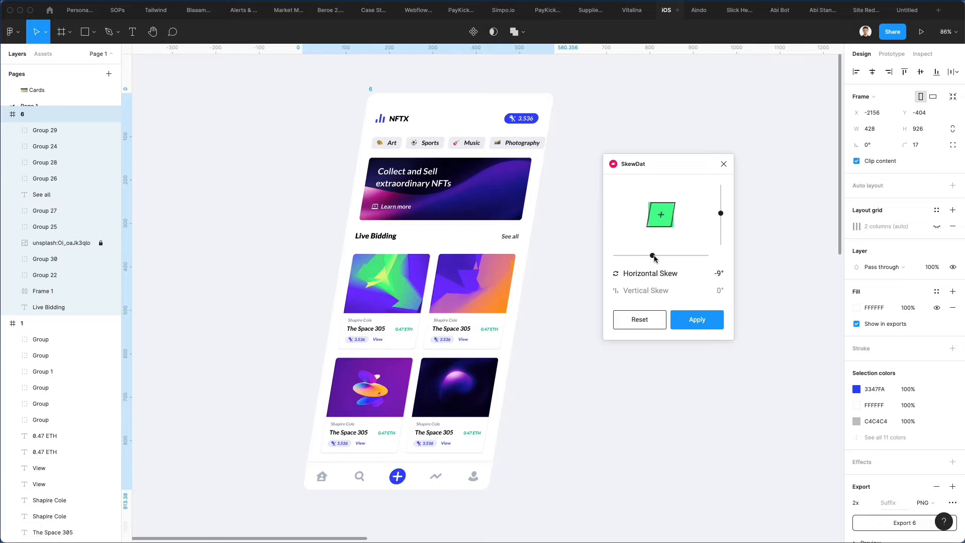
pyautogui.moveTo(654, 255); pyautogui.dragTo(646, 255)
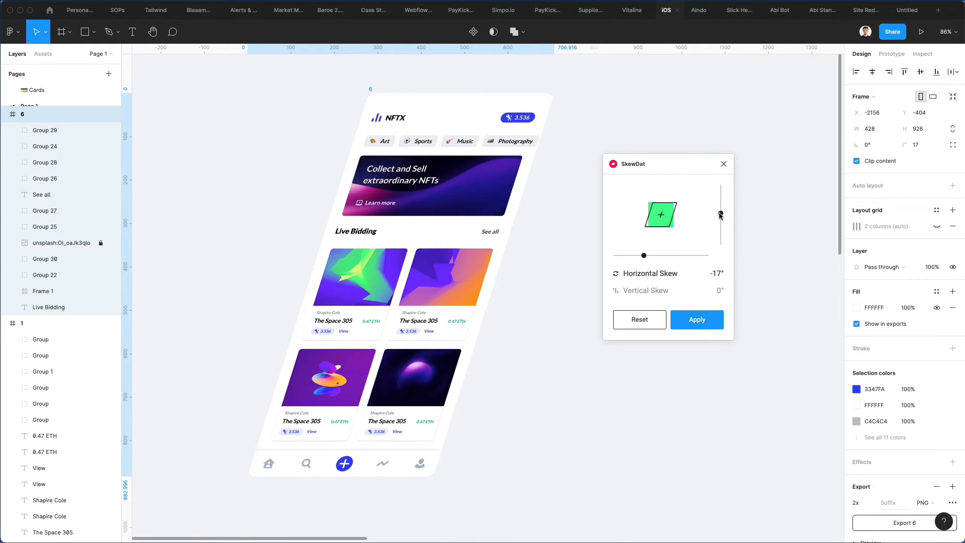
pyautogui.moveTo(720, 215); pyautogui.dragTo(720, 205)
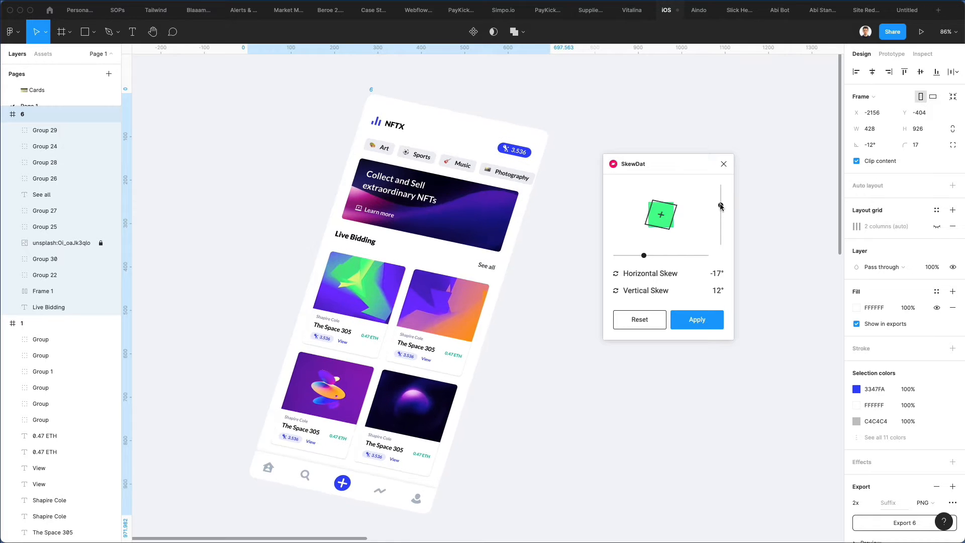
pyautogui.moveTo(720, 205); pyautogui.dragTo(720, 209)
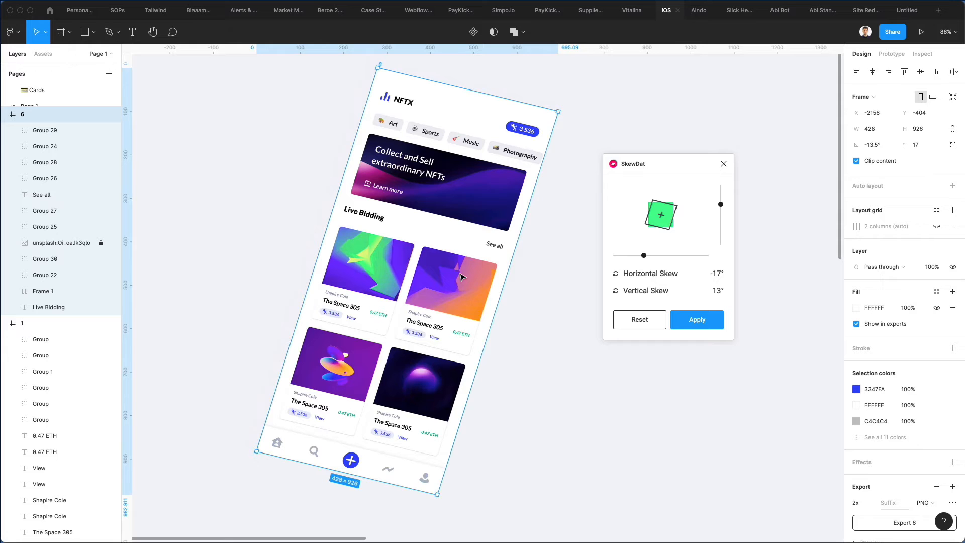
pyautogui.moveTo(721, 204); pyautogui.dragTo(721, 203)
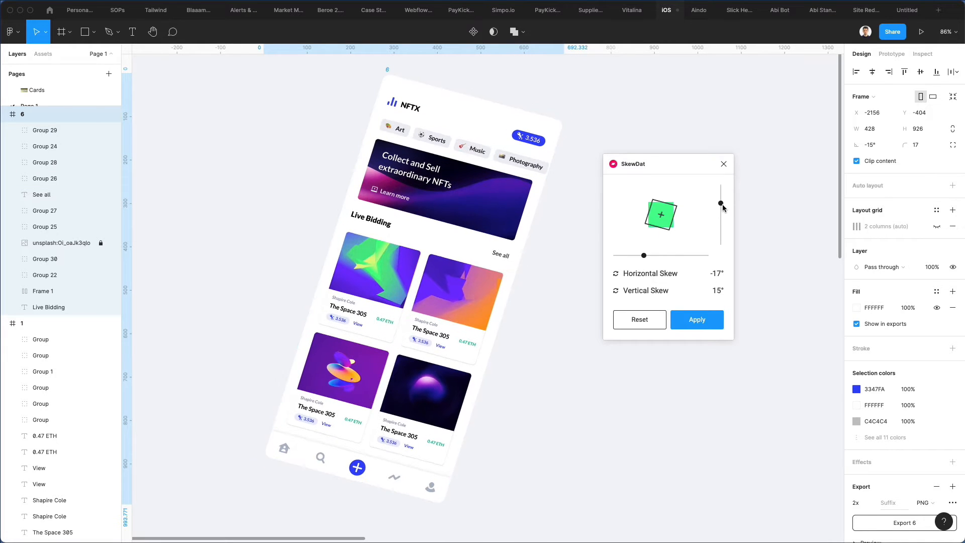
pyautogui.moveTo(722, 205); pyautogui.dragTo(722, 207)
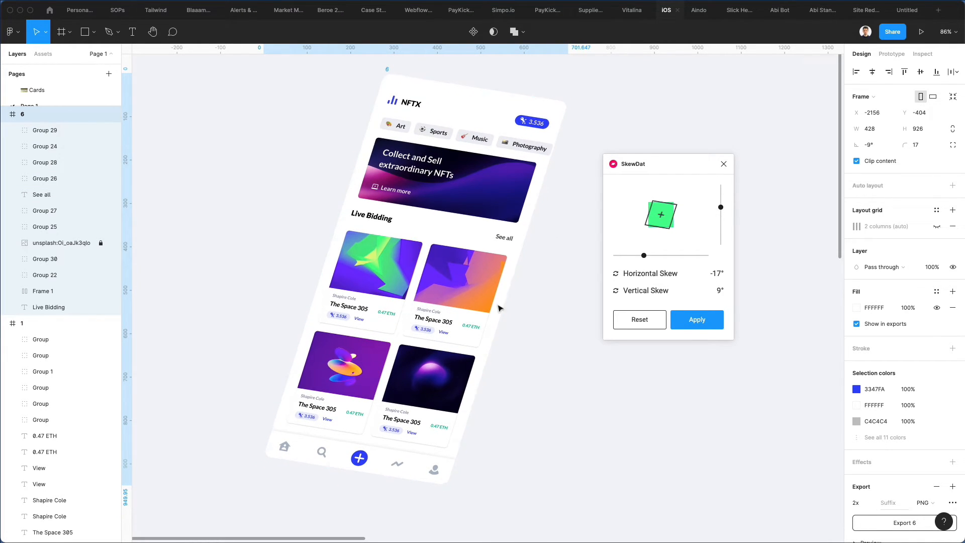
pyautogui.click(724, 164)
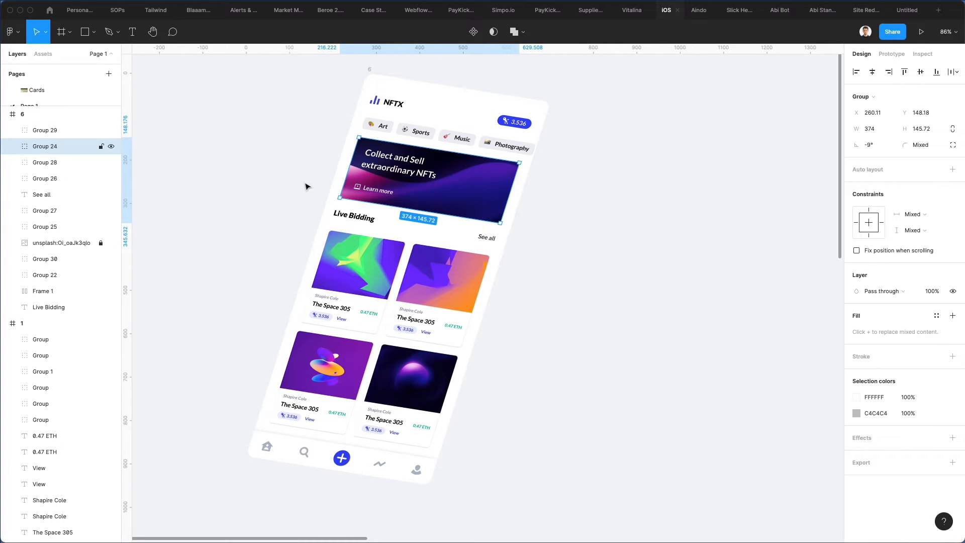
pyautogui.moveTo(429, 195)
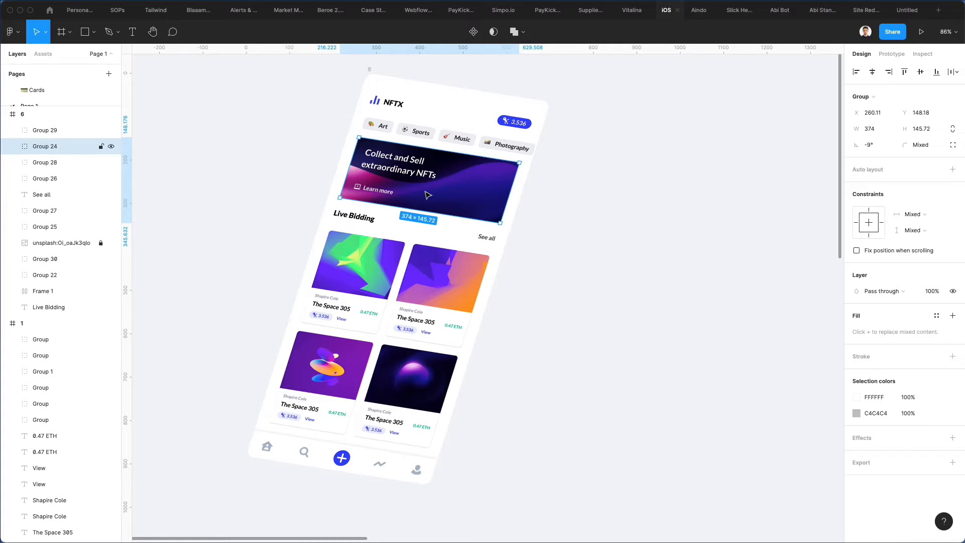
pyautogui.moveTo(416, 179)
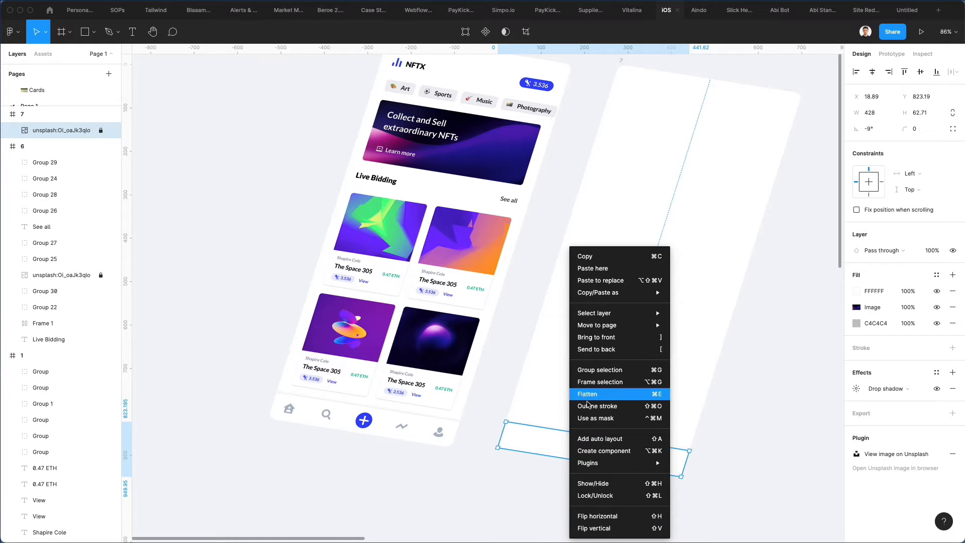
# - Flatten the duplicate screen, fill it F1F1F1 and nudge it down behind the original as thickness
pyautogui.click(588, 394)
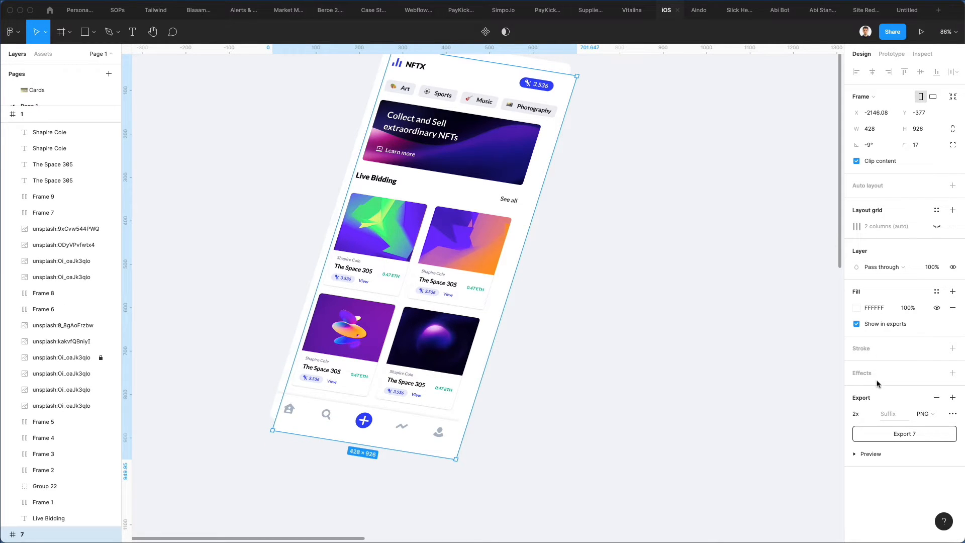
pyautogui.moveTo(862, 409)
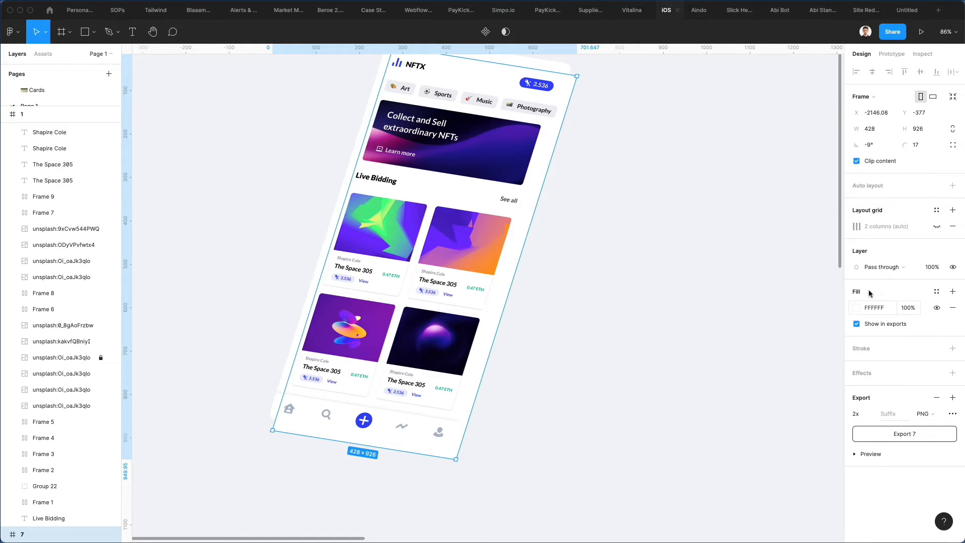
pyautogui.click(856, 308)
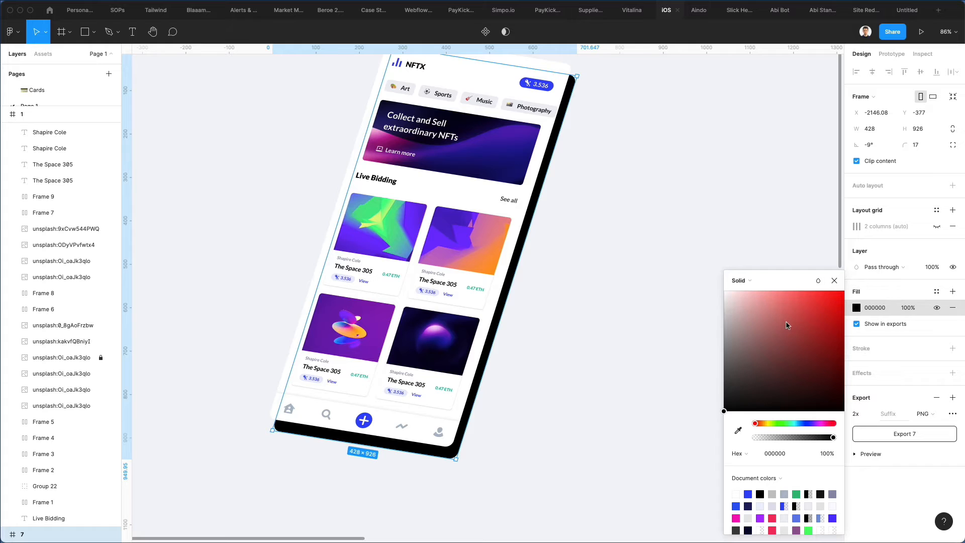
pyautogui.moveTo(870, 388)
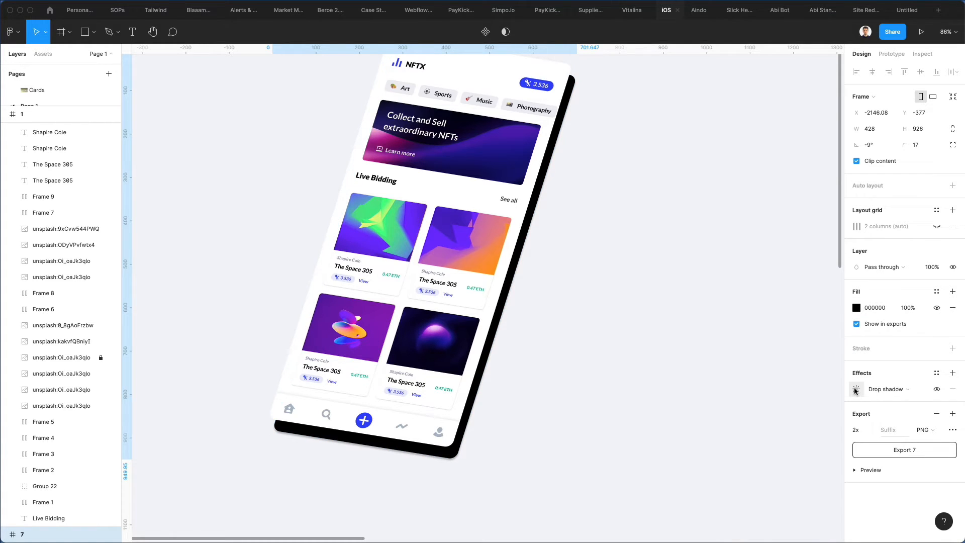
pyautogui.click(856, 389)
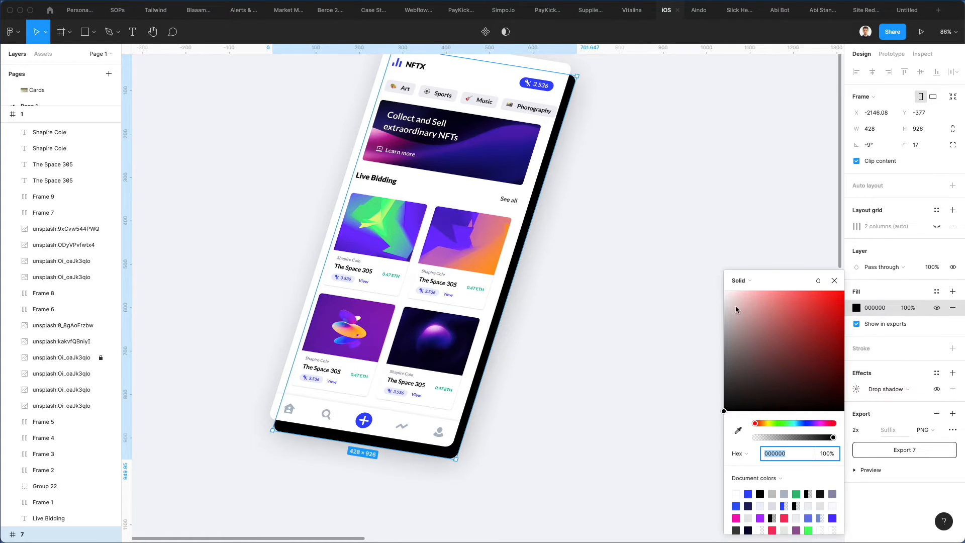
pyautogui.click(724, 297)
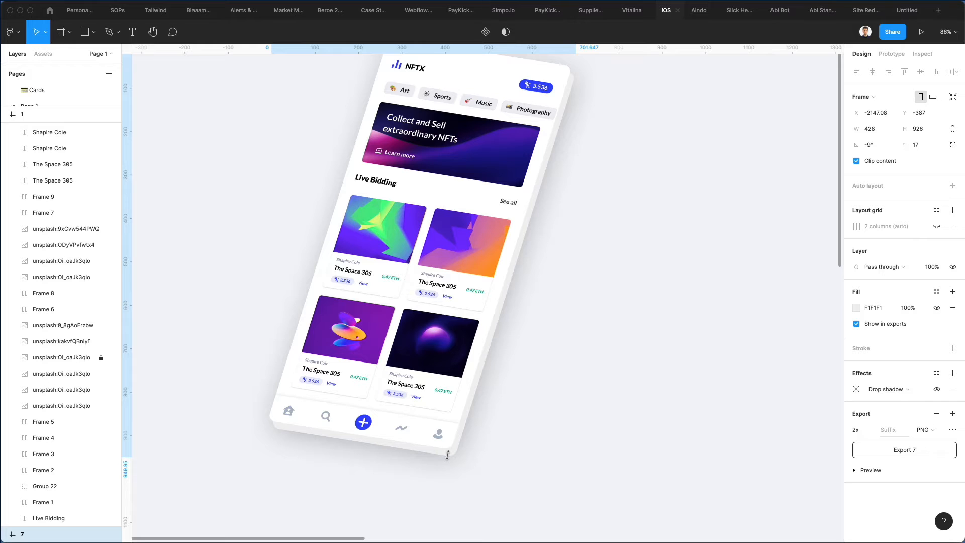
pyautogui.press('2')
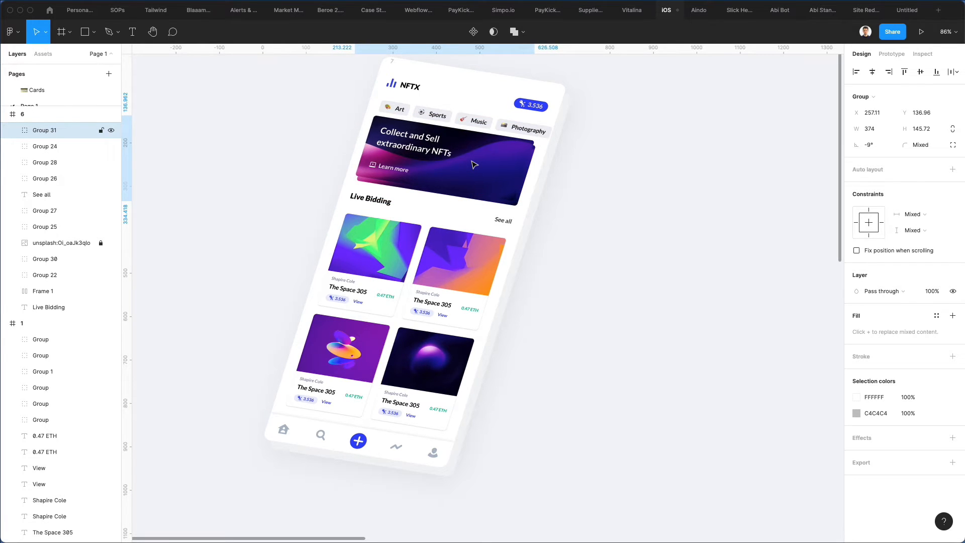
# - Give the banner image a pale blue-grey DEE3ED top fill and add a drop shadow
pyautogui.click(44, 147)
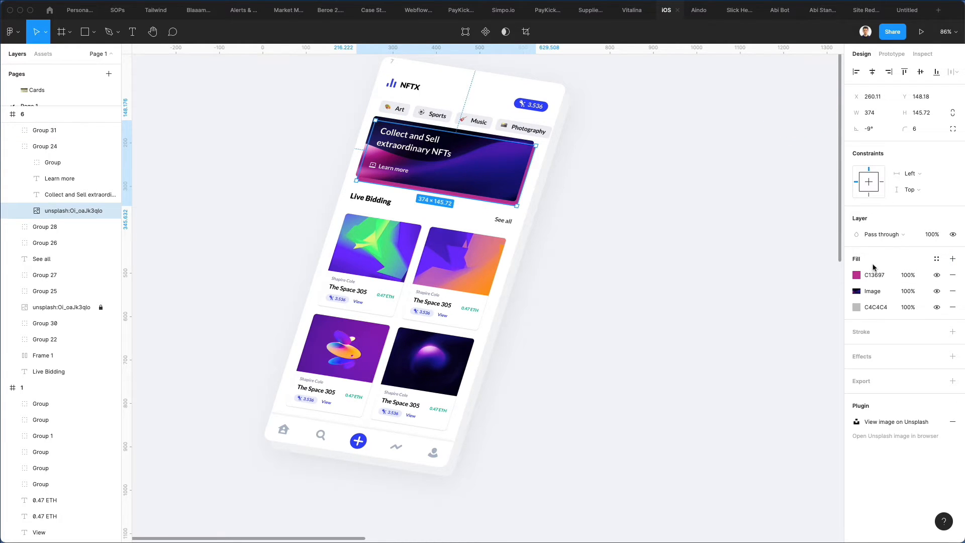
pyautogui.click(857, 274)
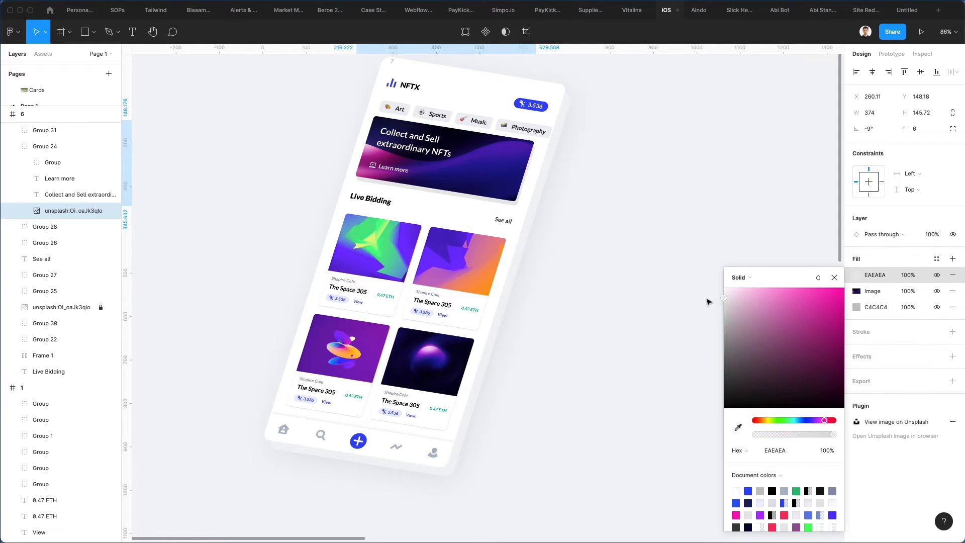
pyautogui.click(730, 304)
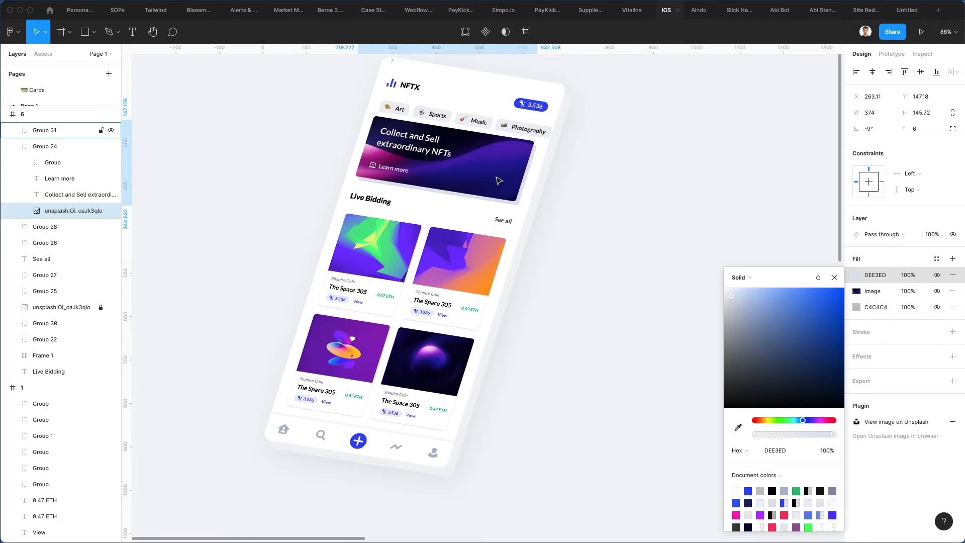
pyautogui.click(834, 277)
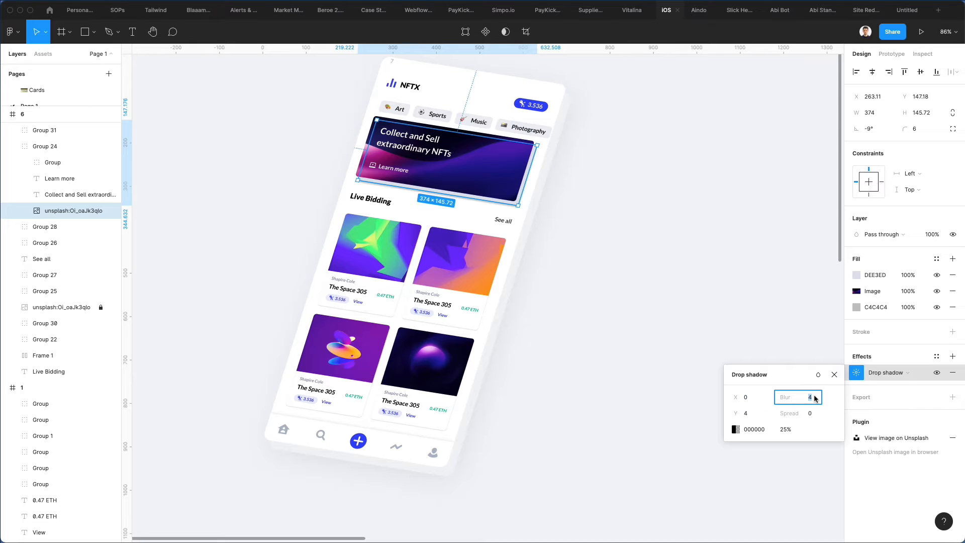
# - Set the banner shadow's blur to 34 and tint it a bluish ABBAD9 tone
pyautogui.write('24')
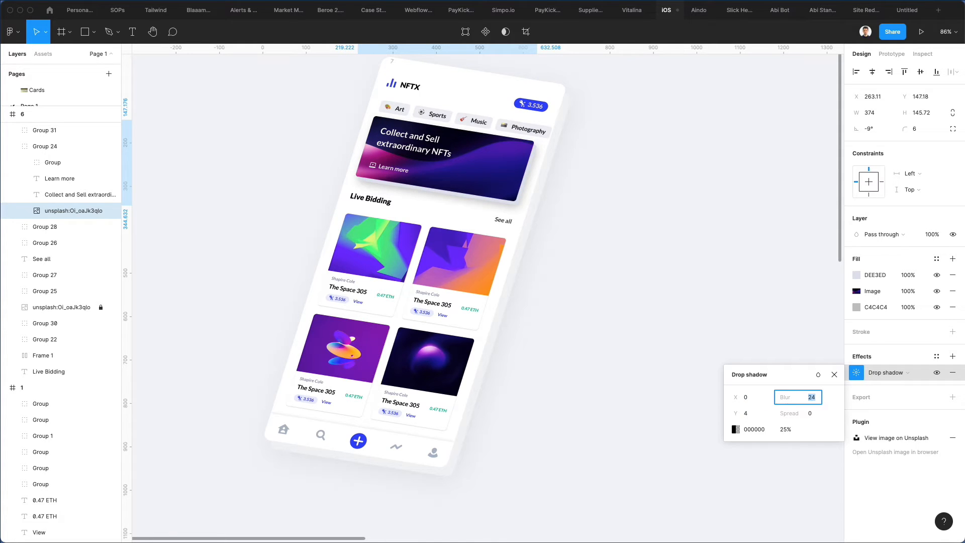
pyautogui.write('34')
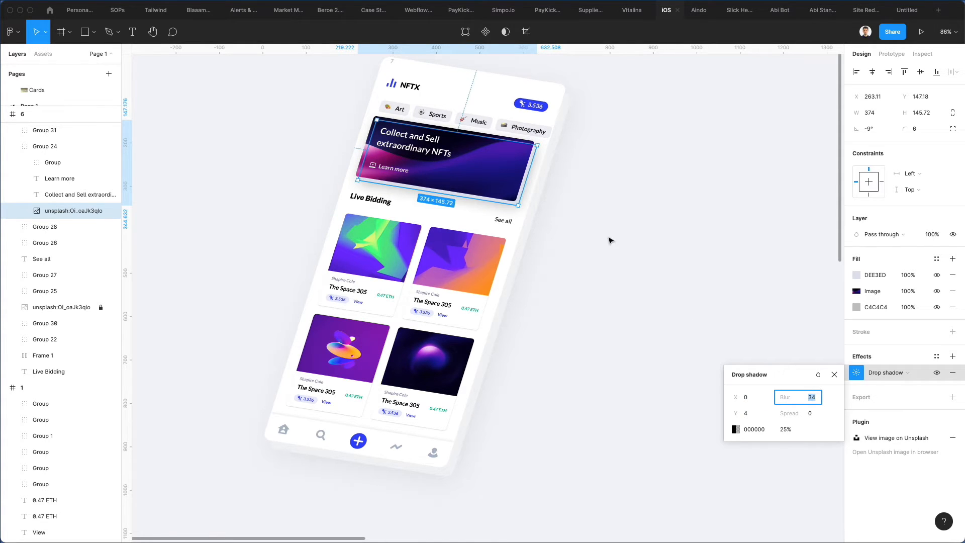
pyautogui.click(757, 428)
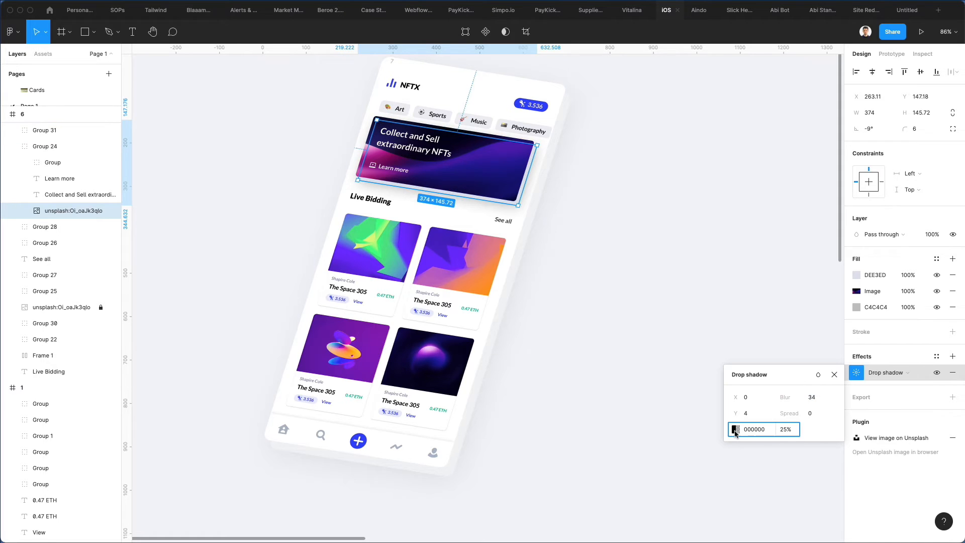
pyautogui.click(736, 430)
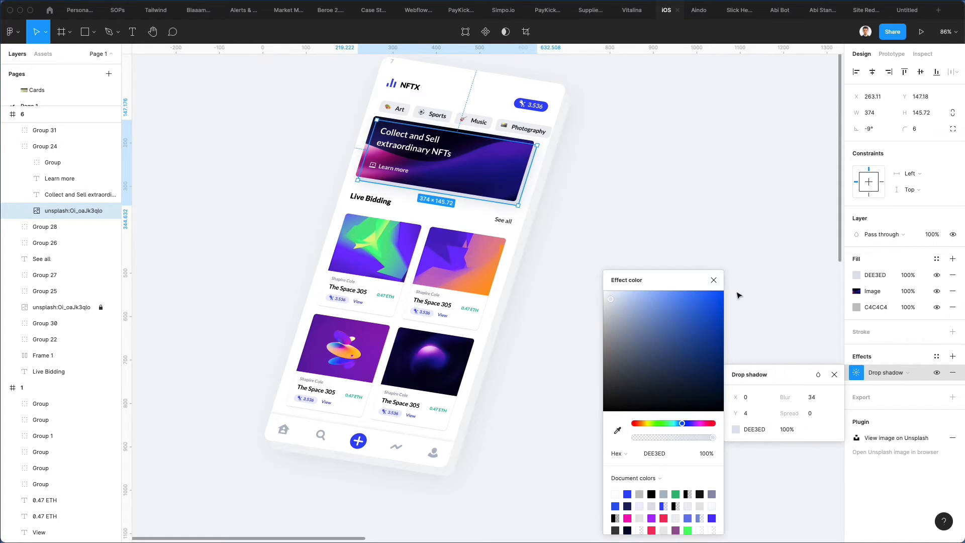
pyautogui.click(632, 307)
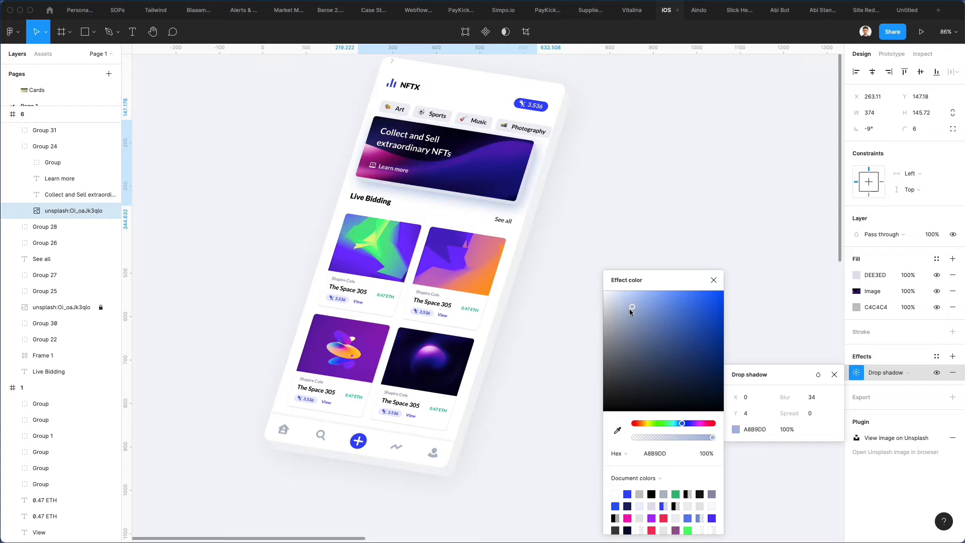
pyautogui.moveTo(632, 307); pyautogui.dragTo(629, 309)
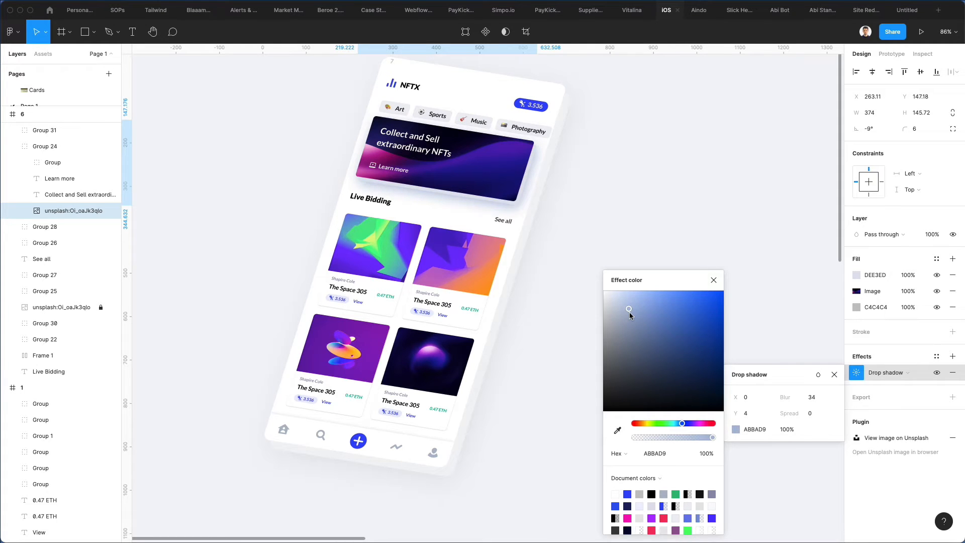
pyautogui.moveTo(628, 308); pyautogui.dragTo(633, 312)
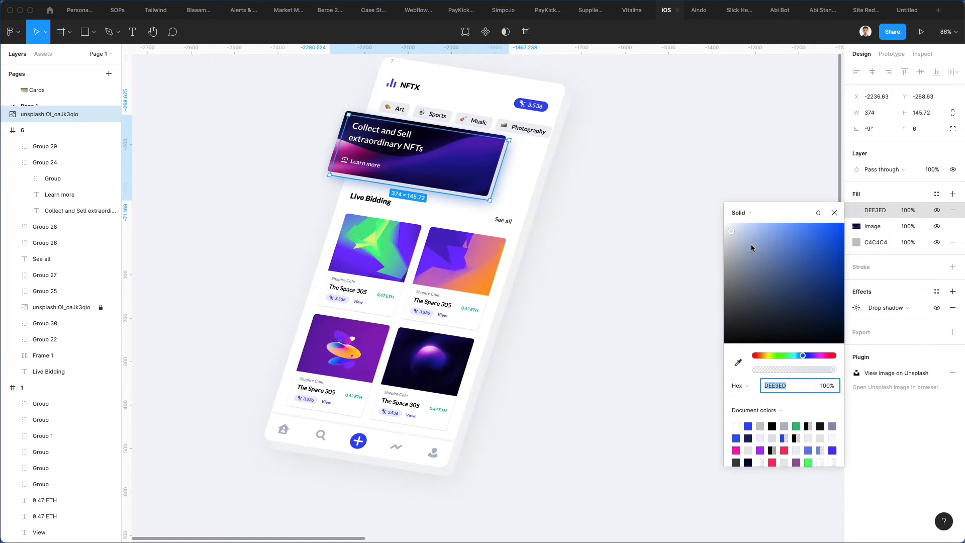
# - Apply the pale blue fill so the banner floats past the phone's left edge
pyautogui.click(744, 231)
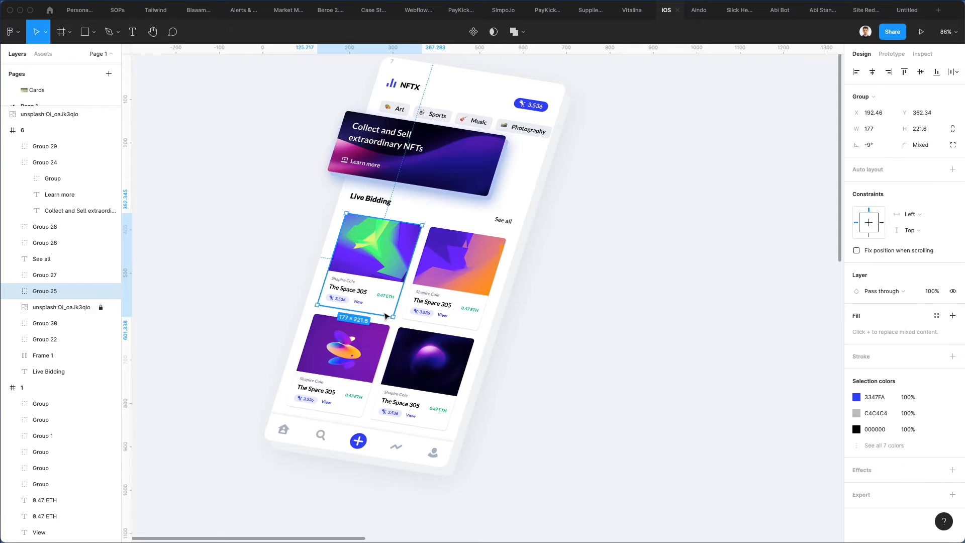
# - Create BBCDF1 shadowed underlayers beneath the four Live Bidding cards
pyautogui.click(613, 260)
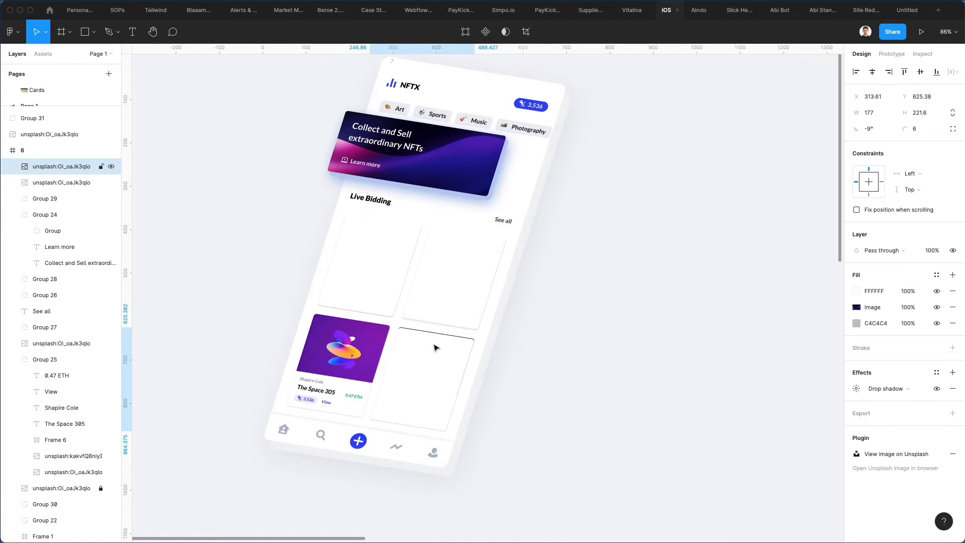
pyautogui.click(435, 350)
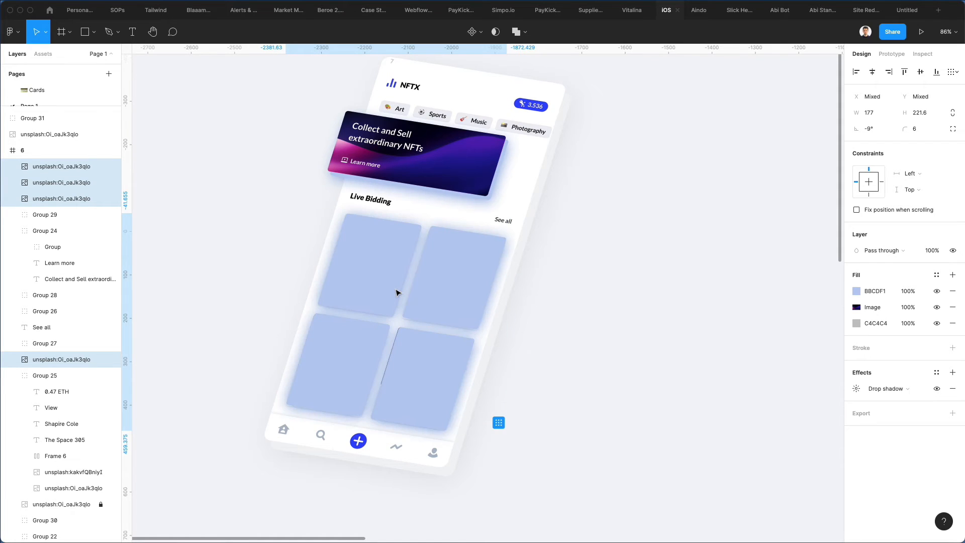
pyautogui.click(398, 293)
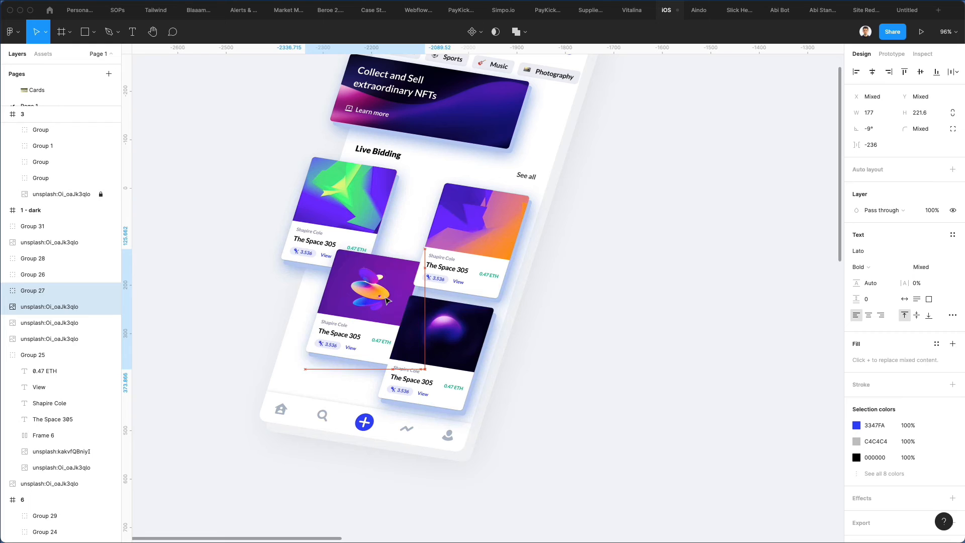
# - Drag the purple card with its underlayer into the staggered, overlapping arrangement
pyautogui.click(368, 296)
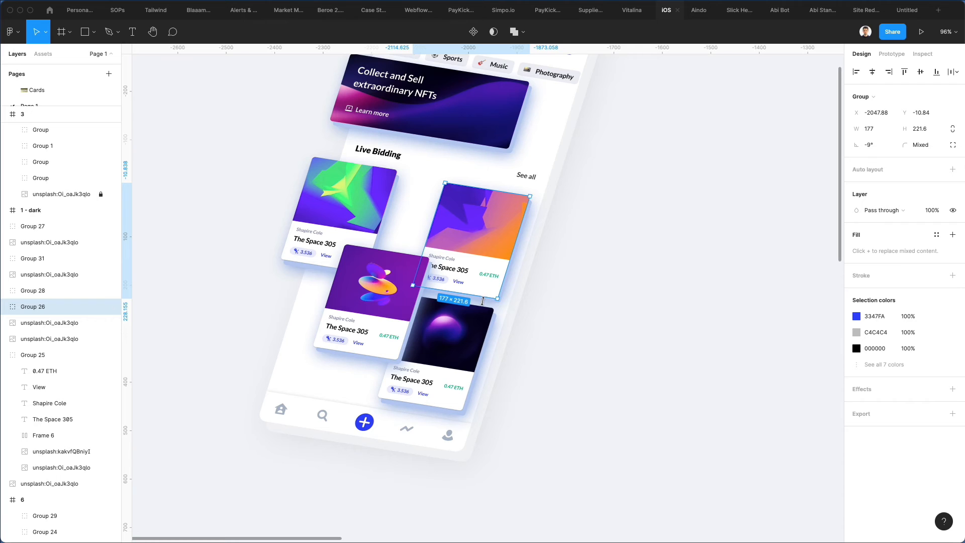
pyautogui.scroll(-3)
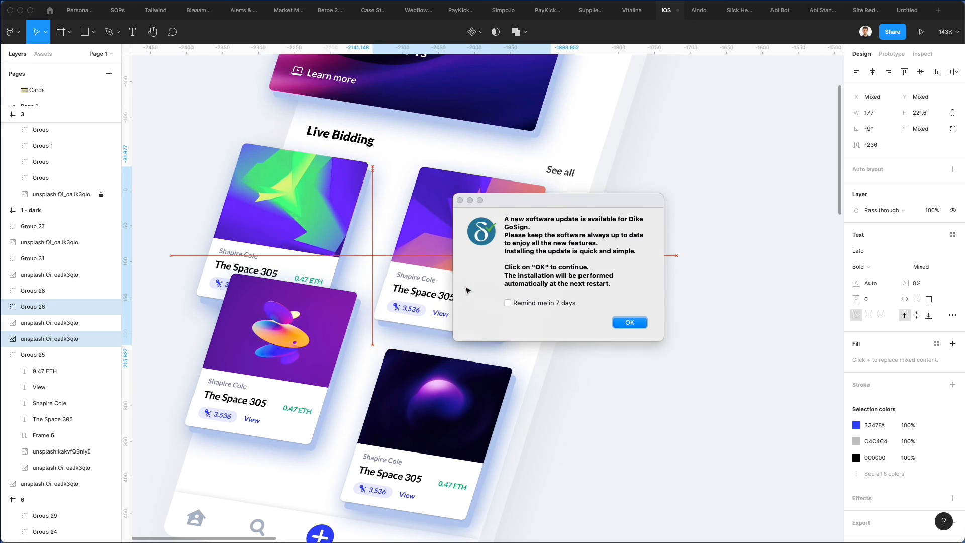
# - Dismiss the software update notice before spacing the staggered card grid
pyautogui.click(629, 322)
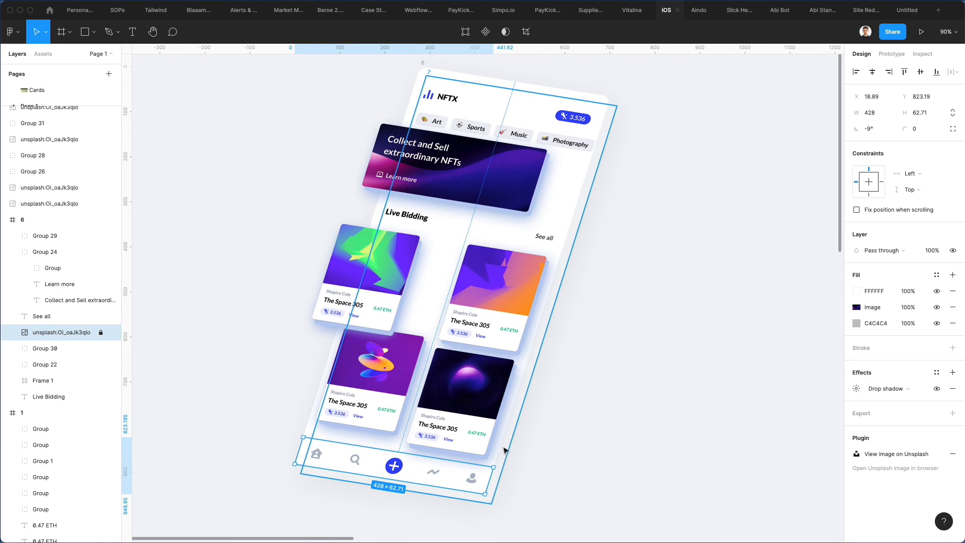
pyautogui.click(732, 444)
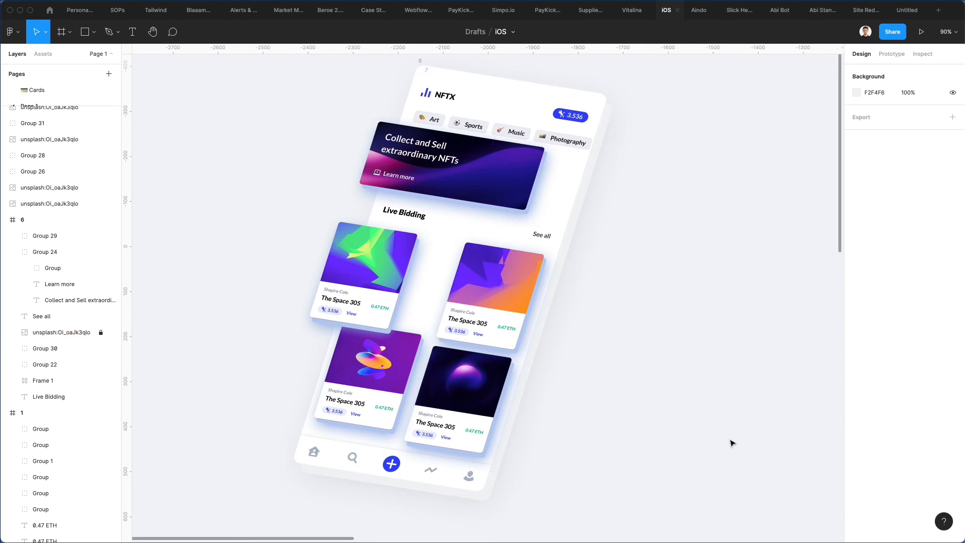
pyautogui.click(570, 115)
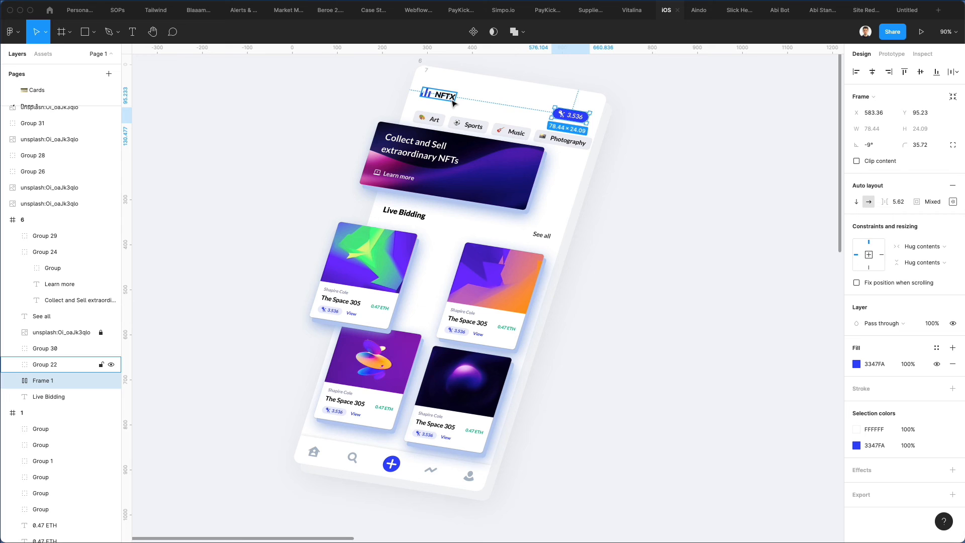
pyautogui.click(676, 150)
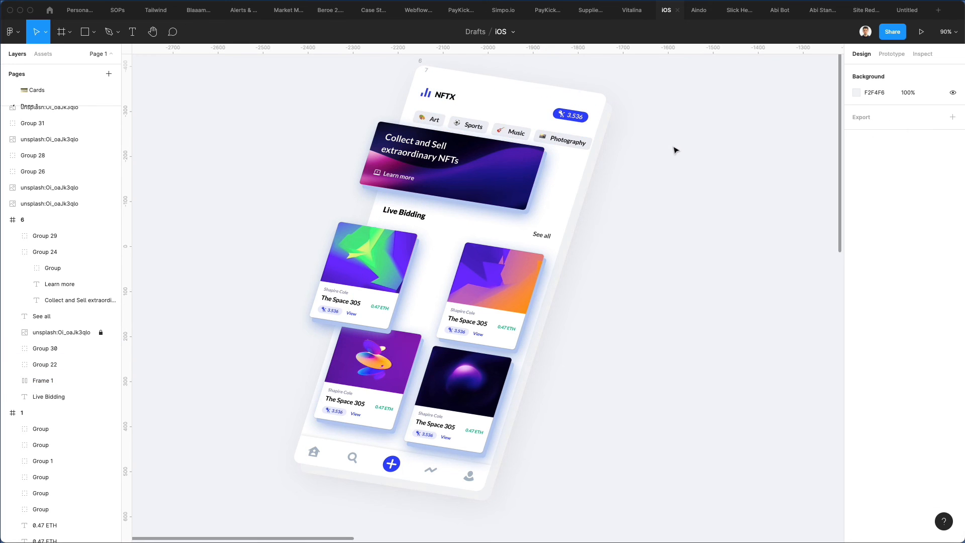
pyautogui.scroll(-3)
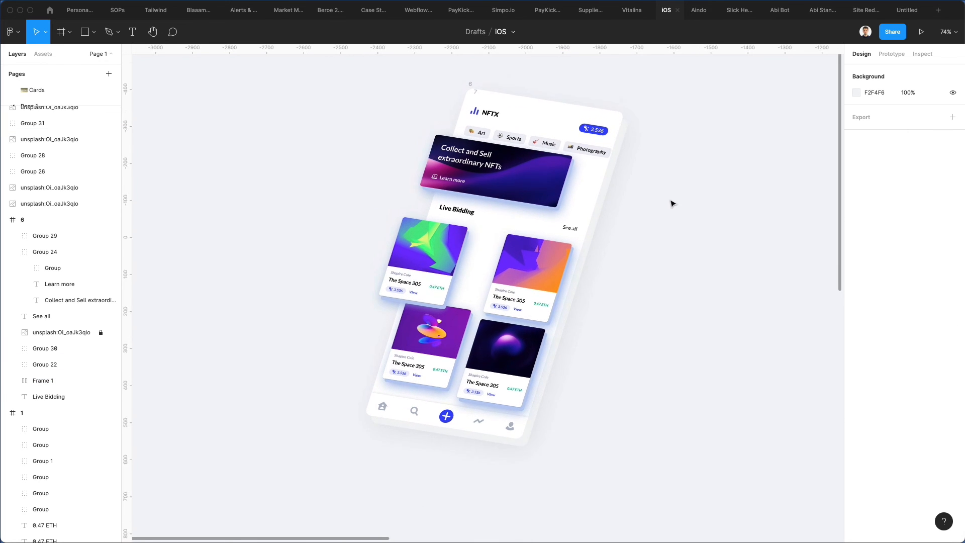